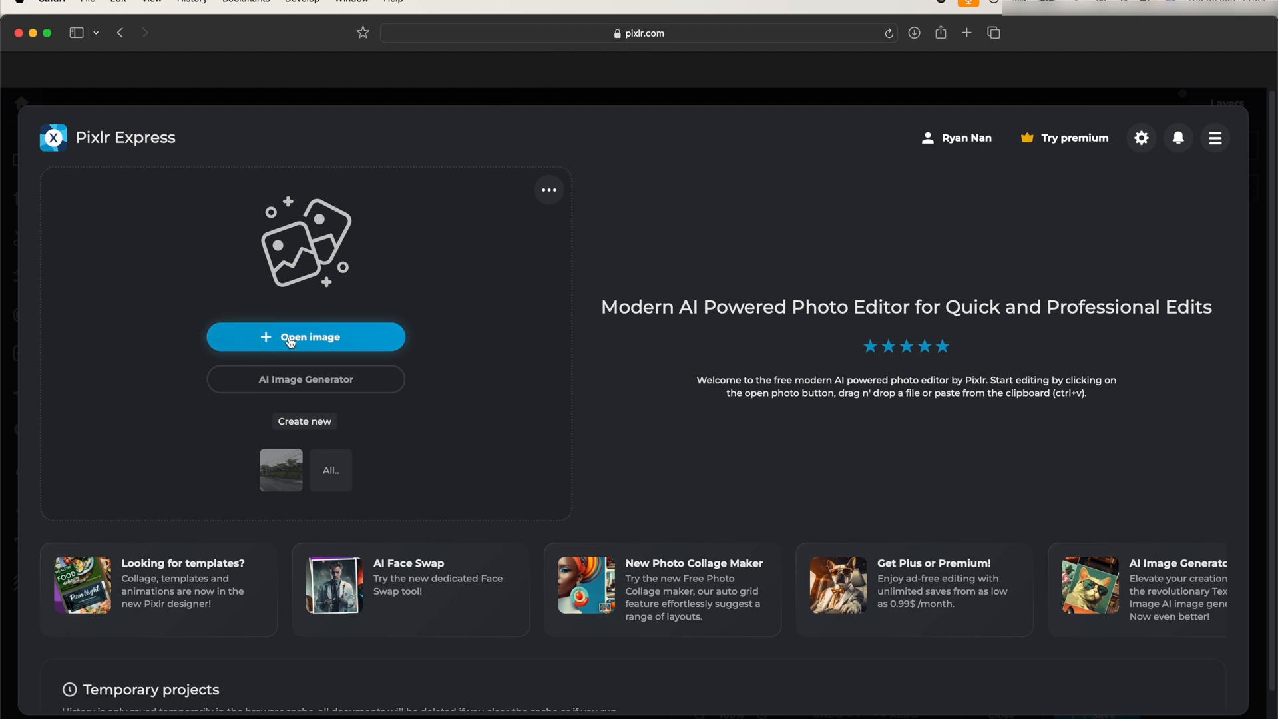
Step: Lasso the street photo's building and Generative Fill it with 'bali small bushes'
left_click(305, 336)
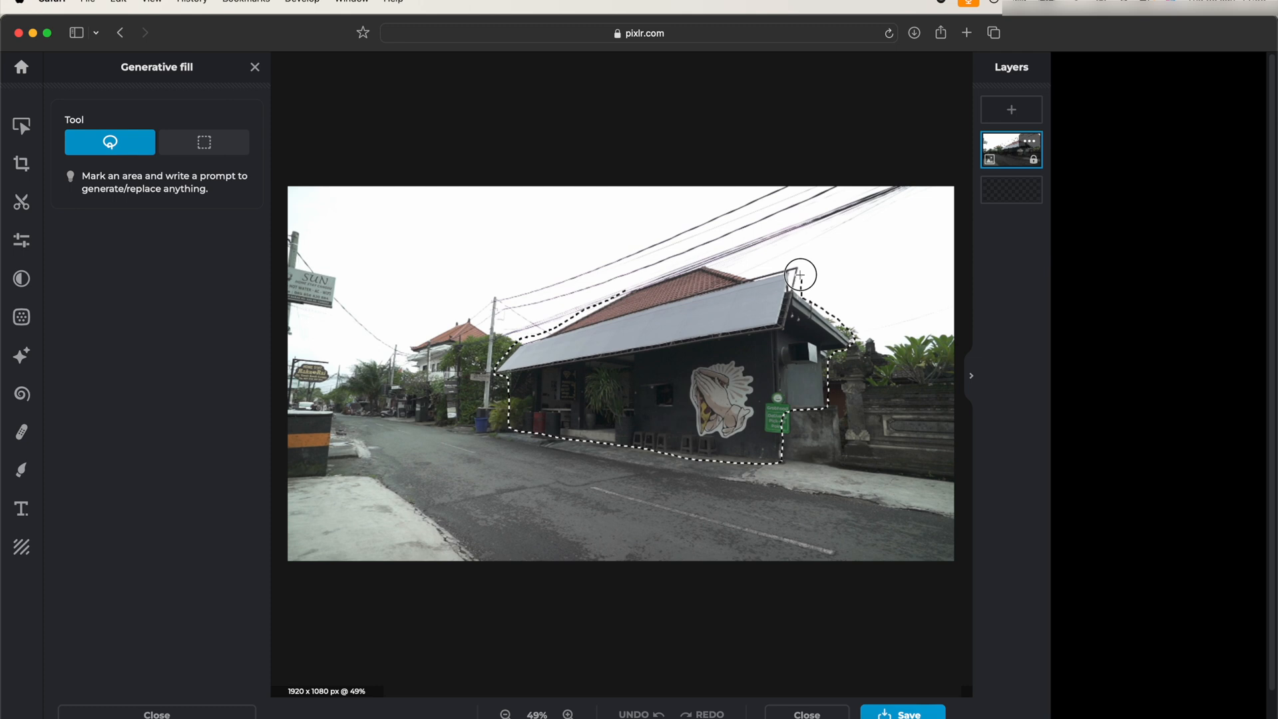
left_click(799, 275)
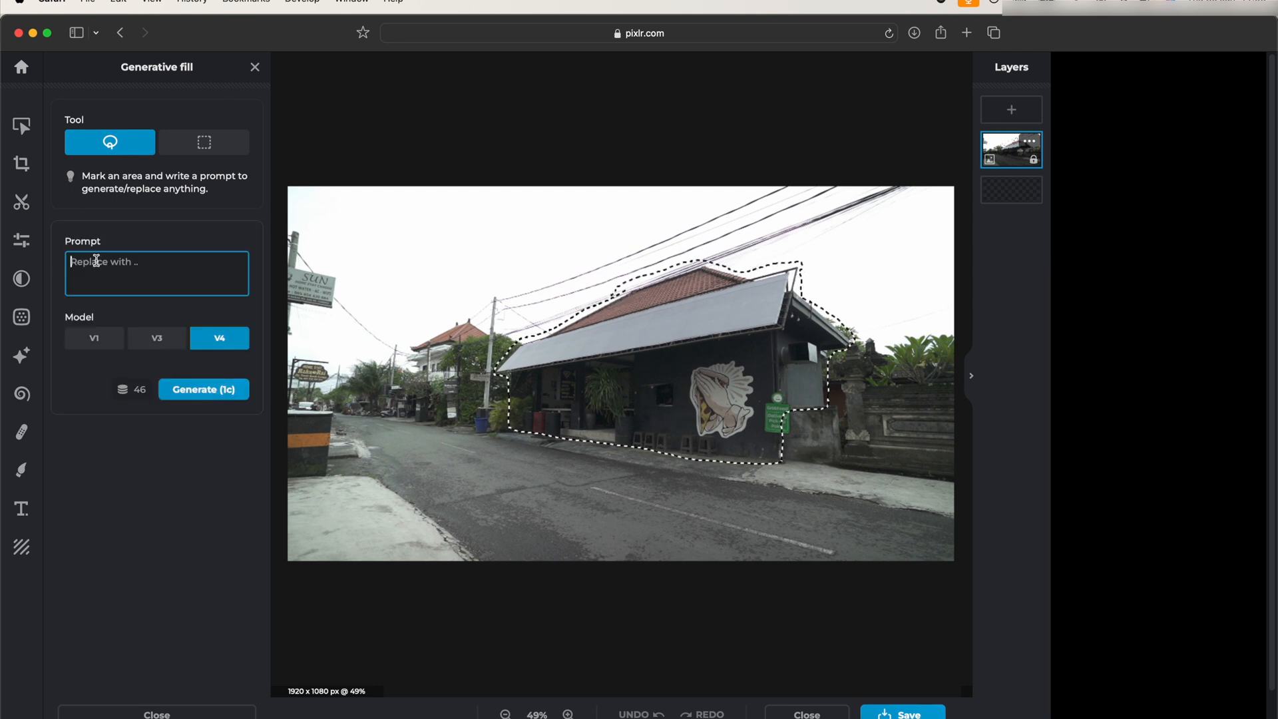
type("bali small bushes")
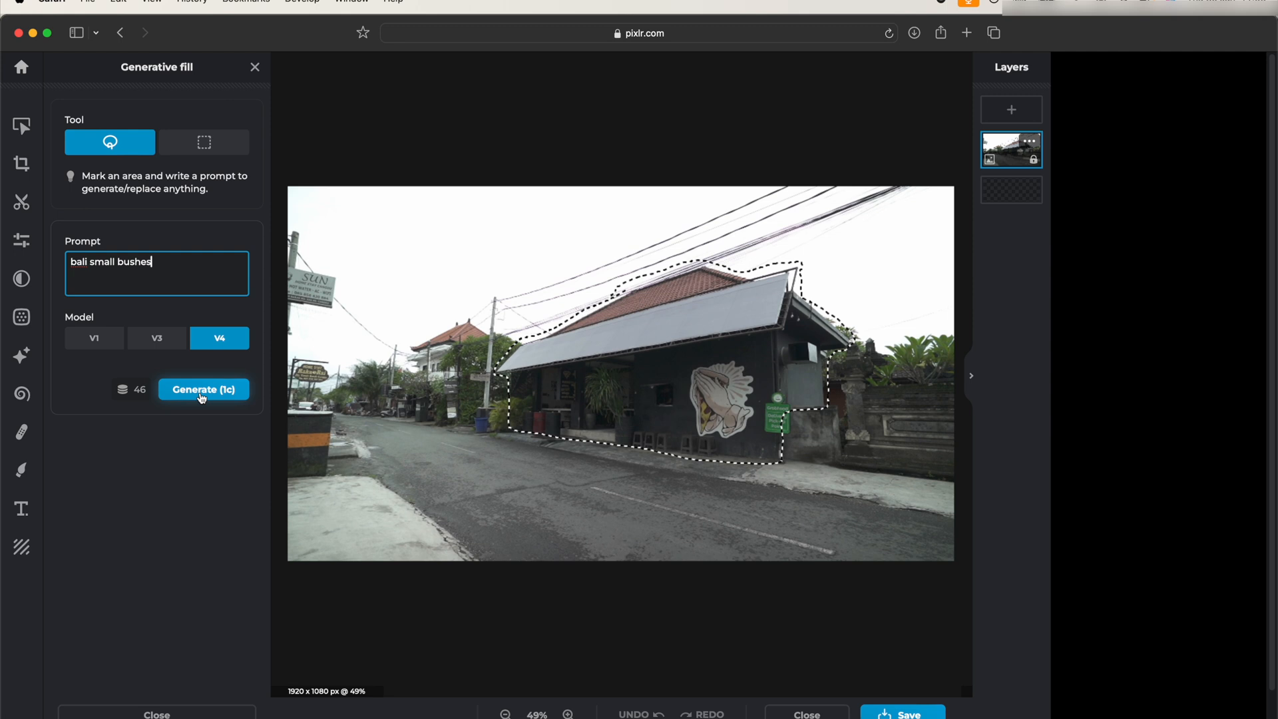
left_click(203, 391)
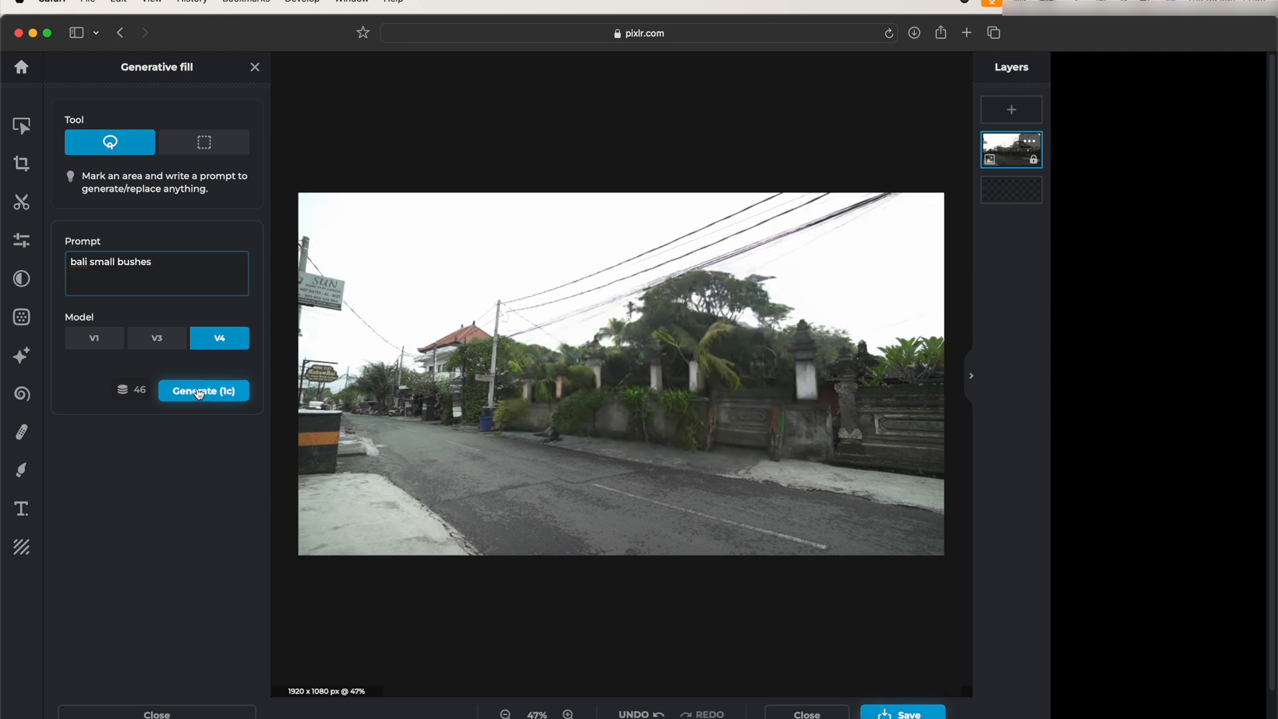
left_click(903, 714)
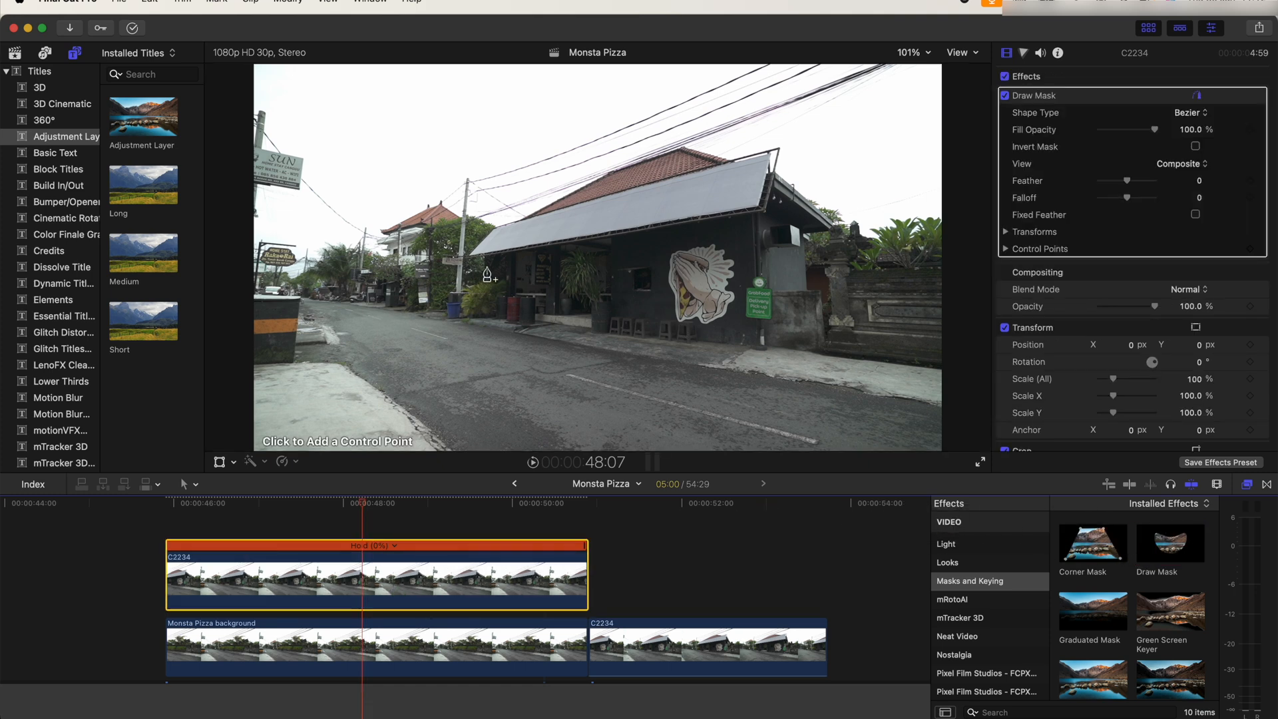
mouse_move(554, 280)
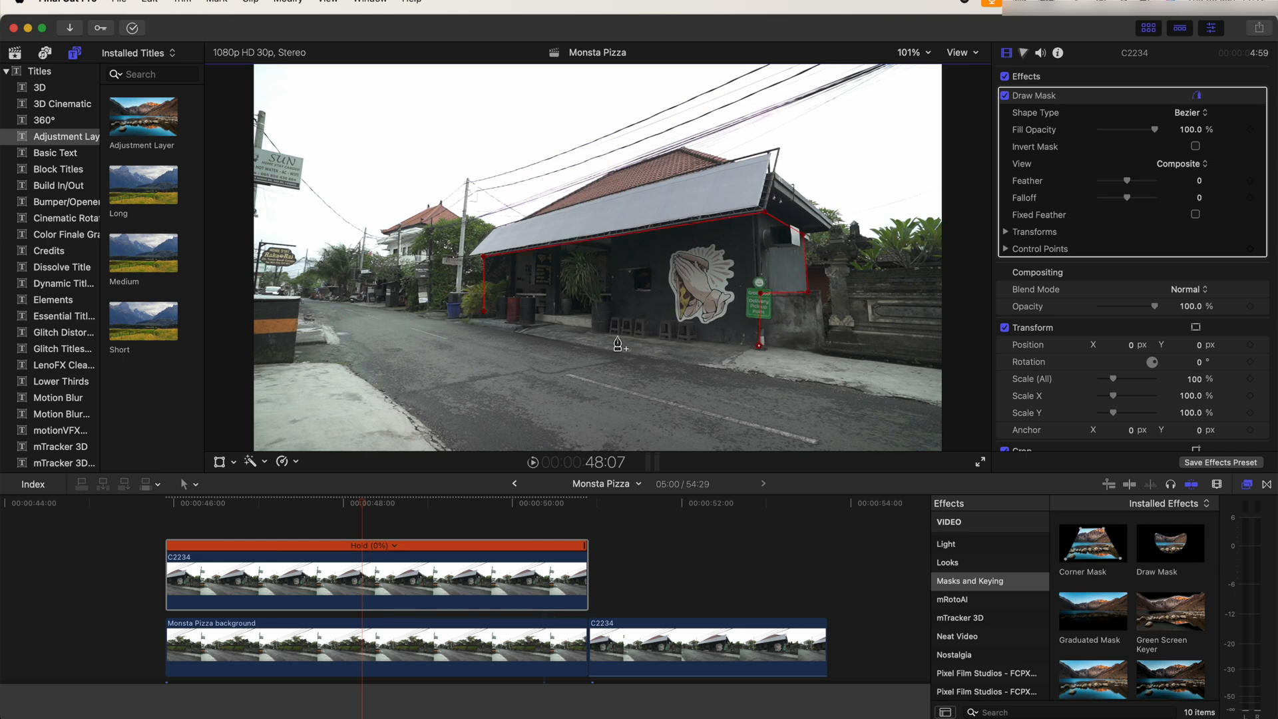
Step: Keyframe the masked wall's Position rising upward, with the keyframe set to Smooth
left_click(180, 504)
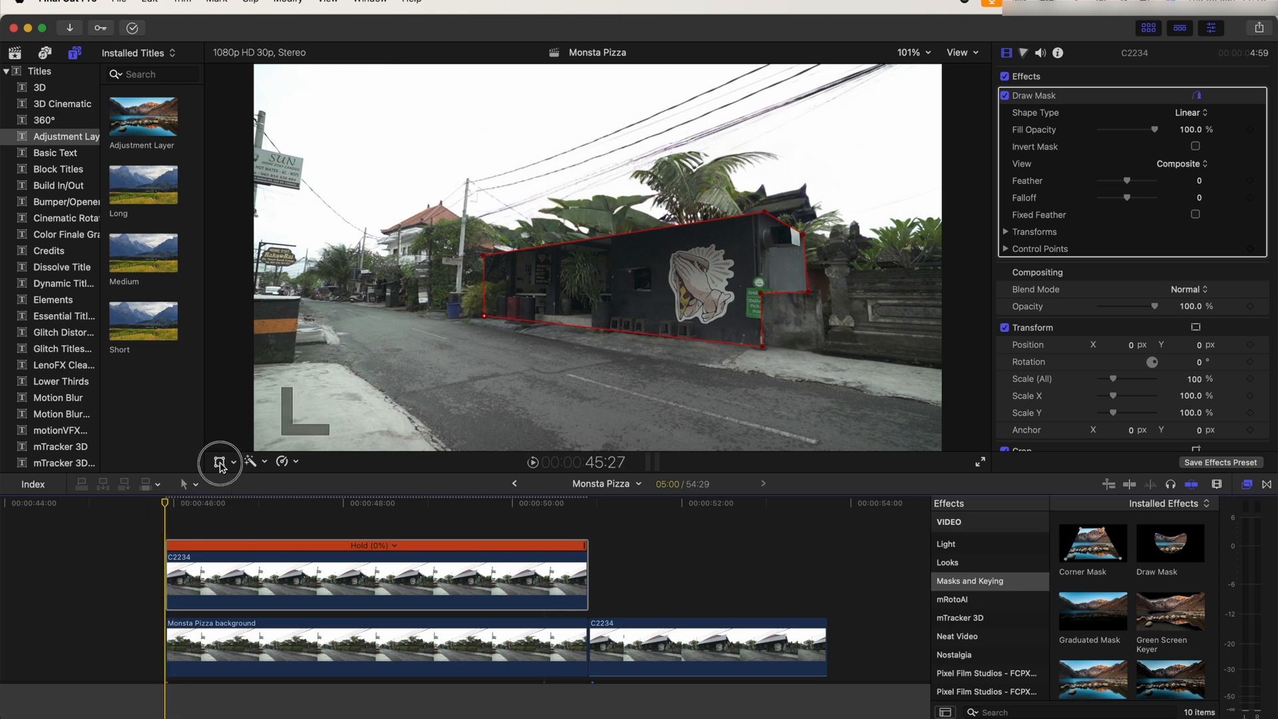
left_click(219, 462)
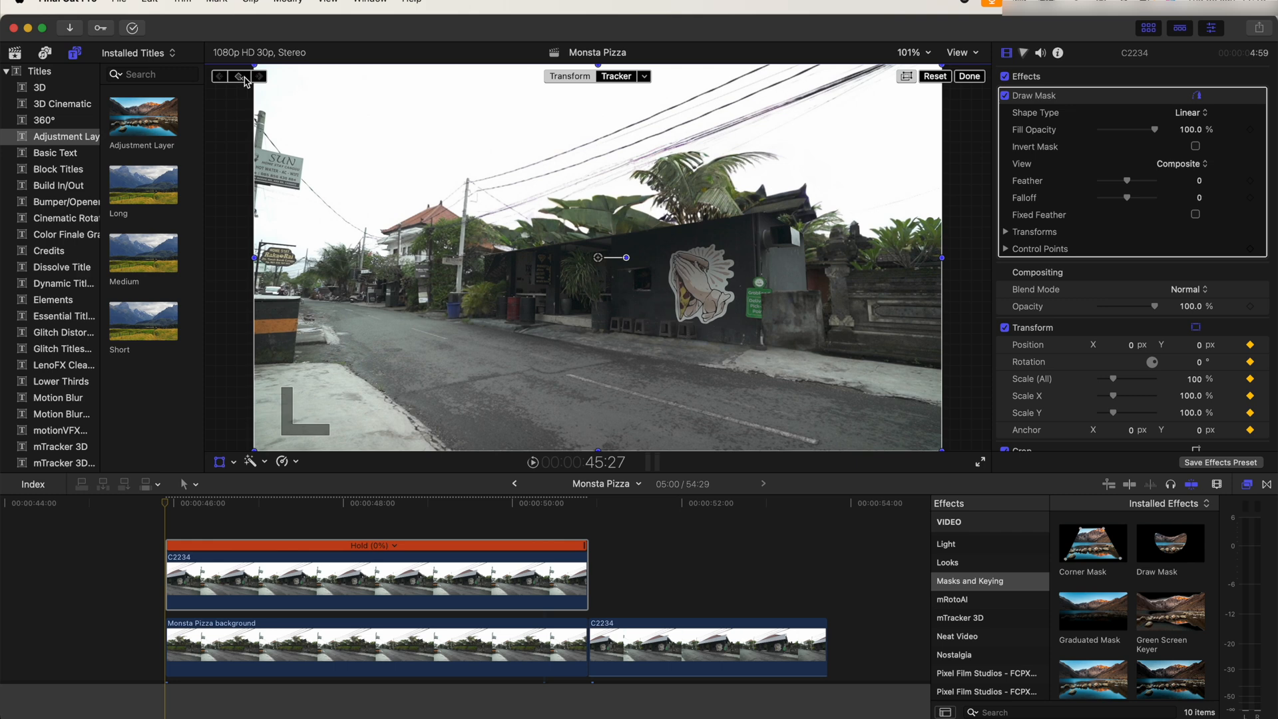
mouse_move(239, 76)
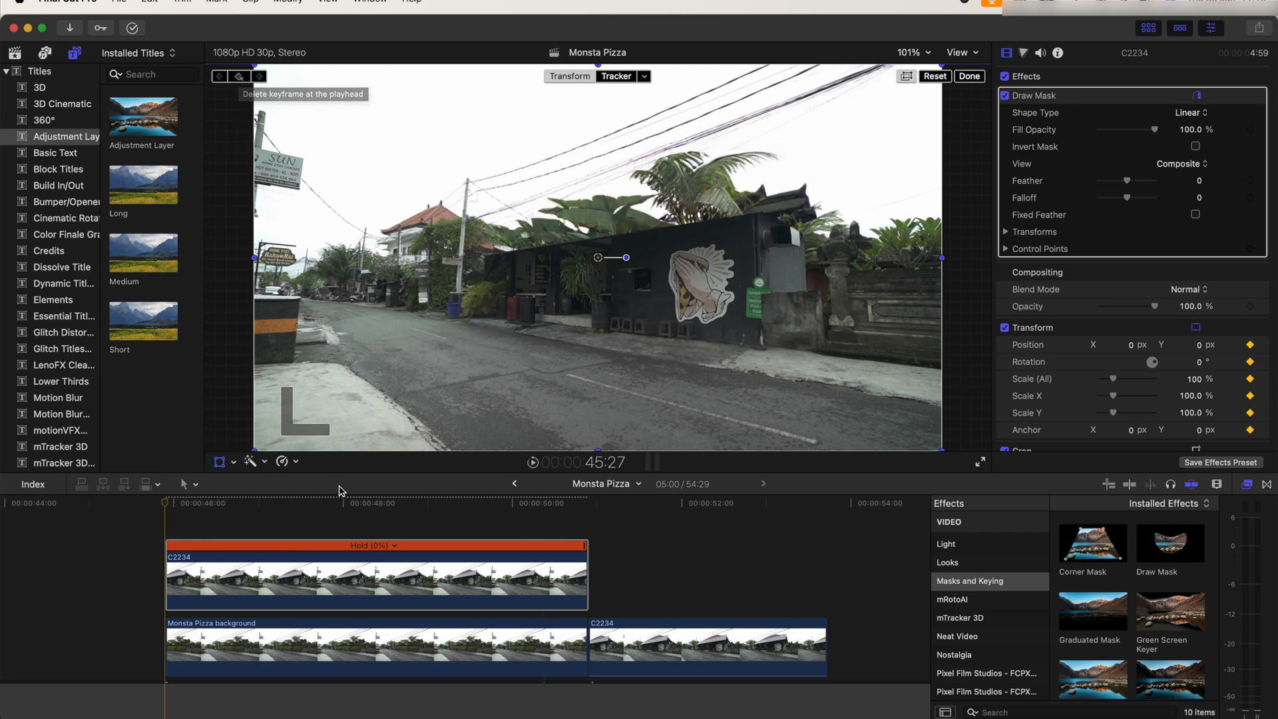
left_click_drag(598, 258, 598, 367)
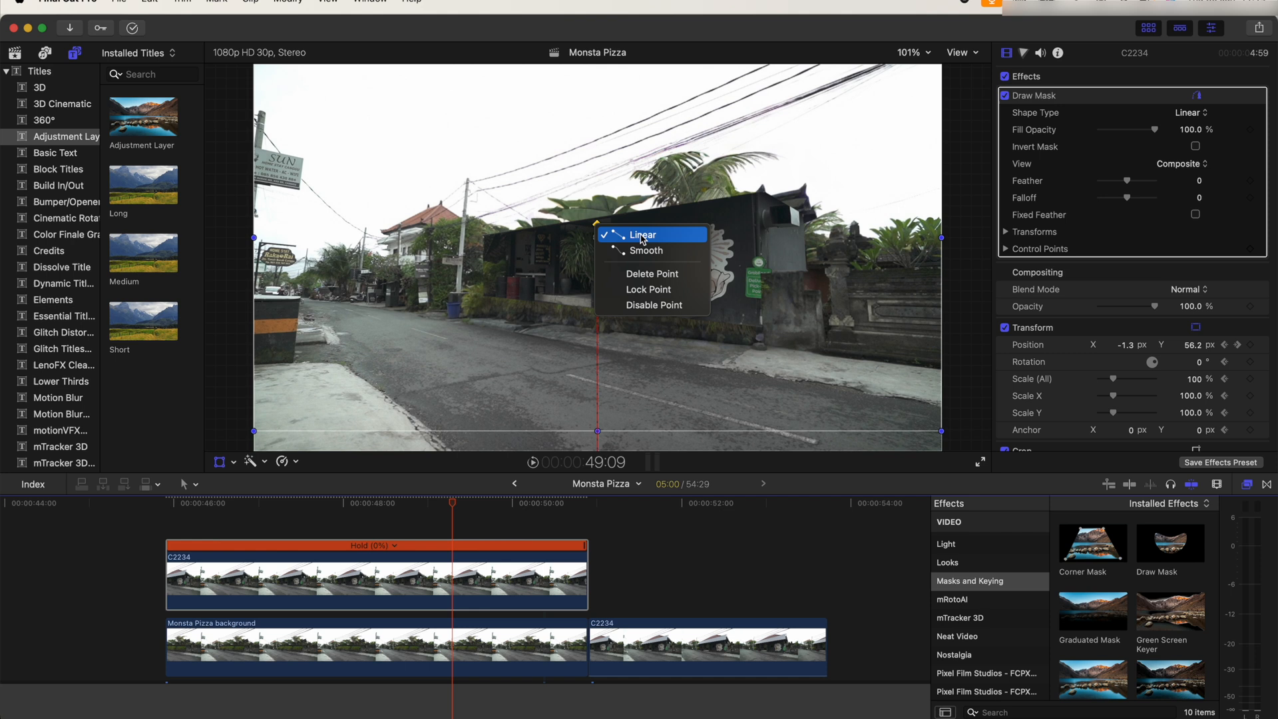
mouse_move(647, 248)
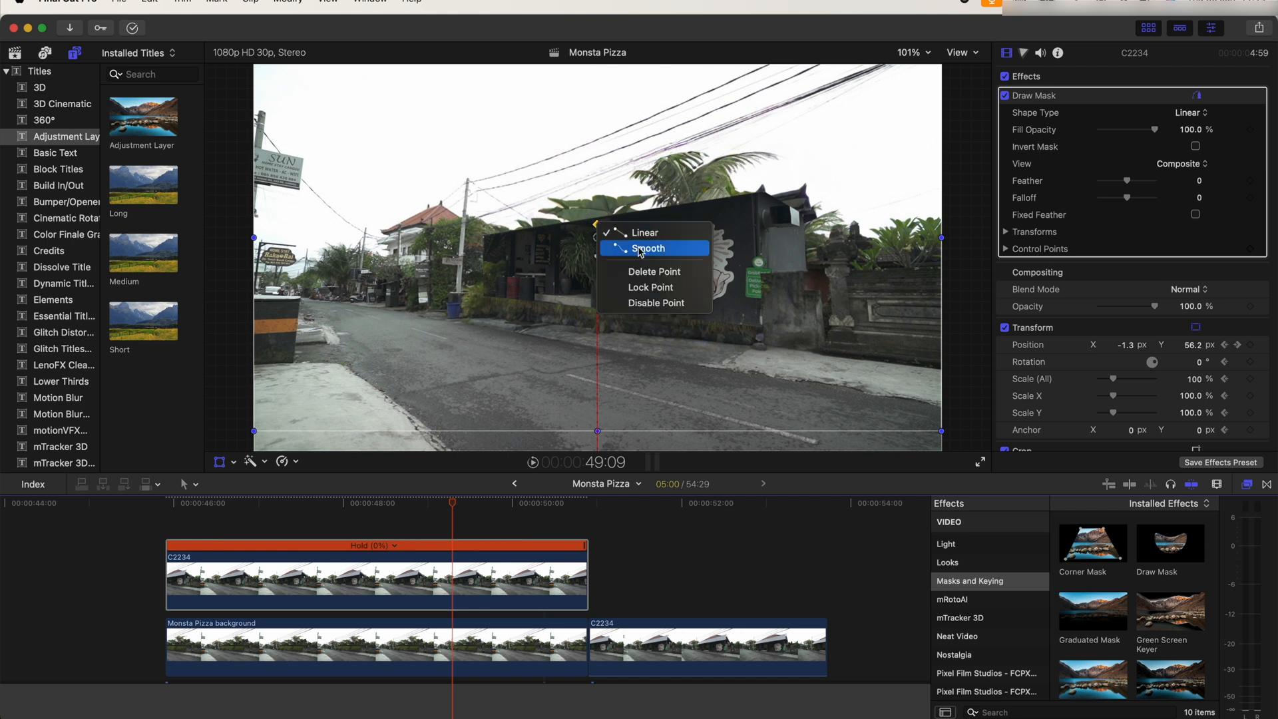
left_click(647, 248)
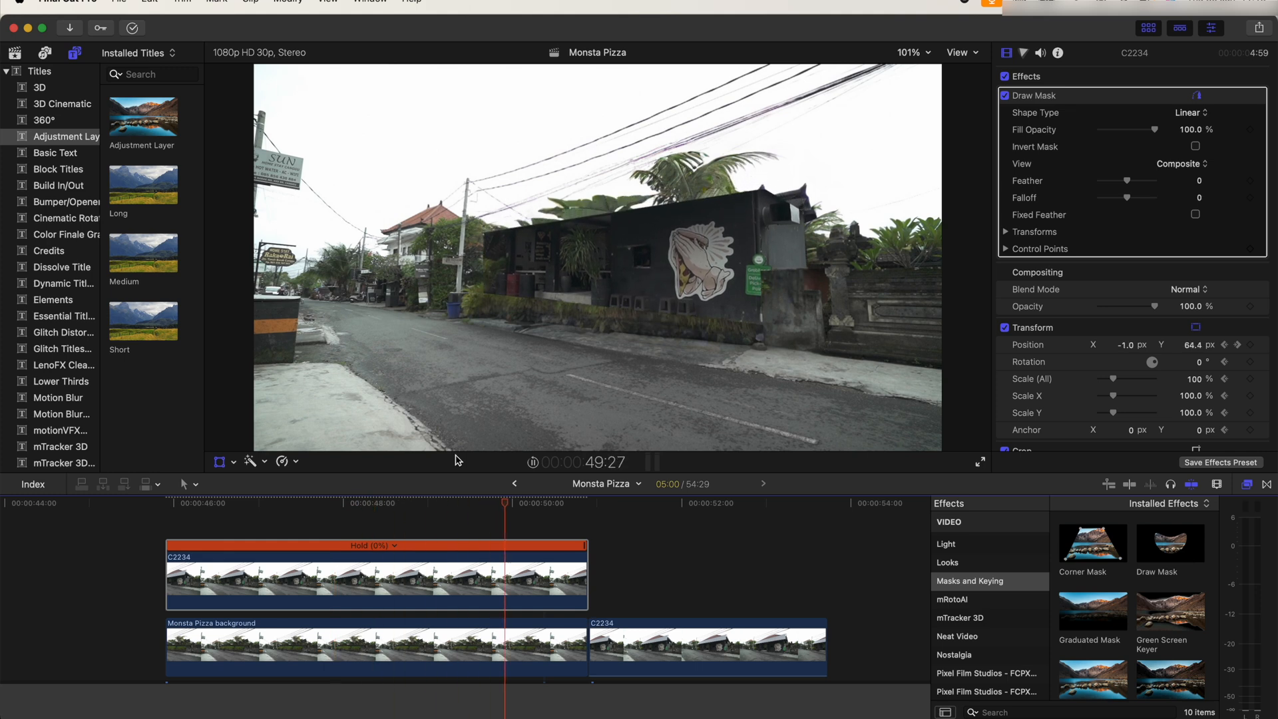
Step: Duplicate the C2234 clip upward and shape a Draw Mask around the roof peak
left_click(342, 503)
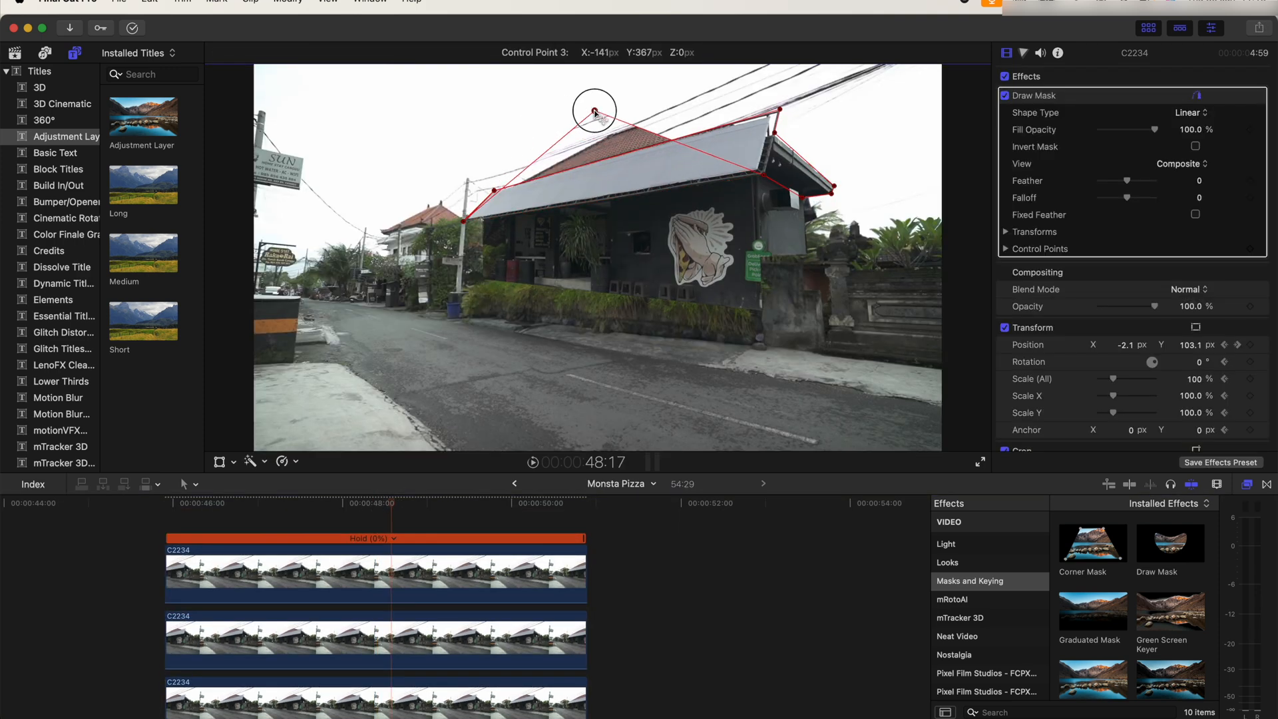
left_click_drag(594, 110, 611, 128)
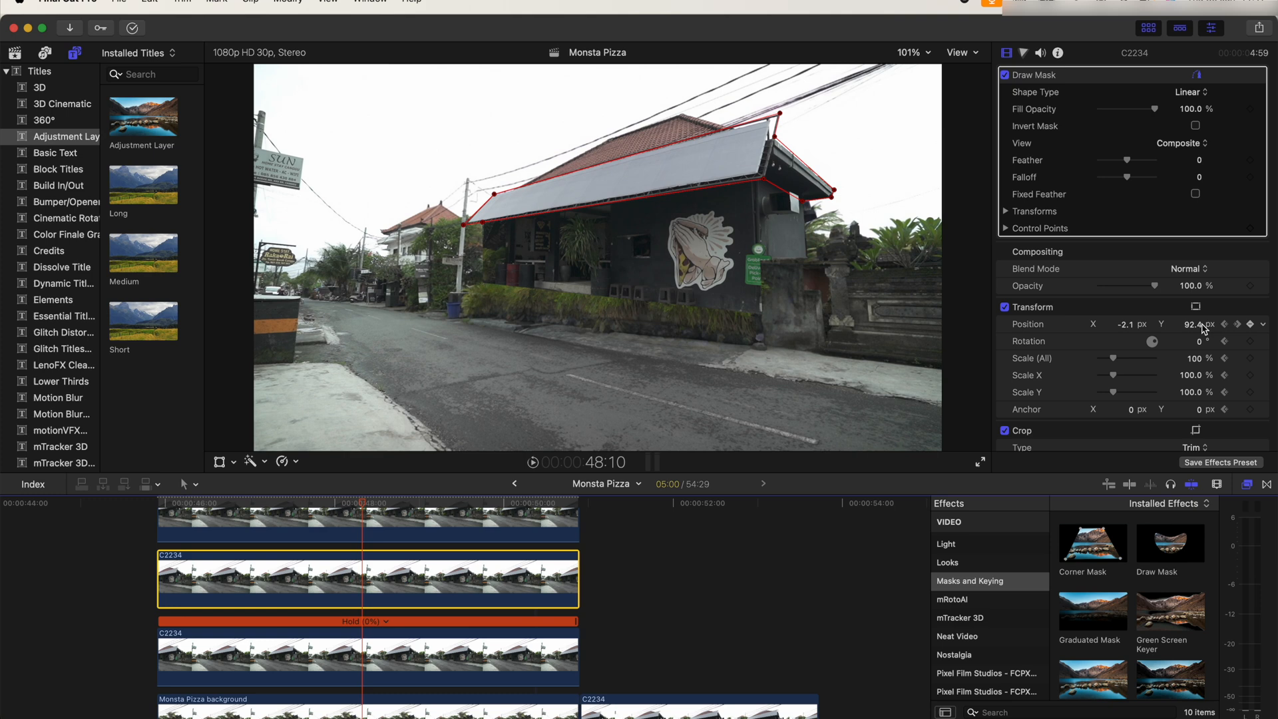
Step: Keyframe the roof layer's Position Y, lifting it above the building and higher later
left_click_drag(1190, 330, 1190, 291)
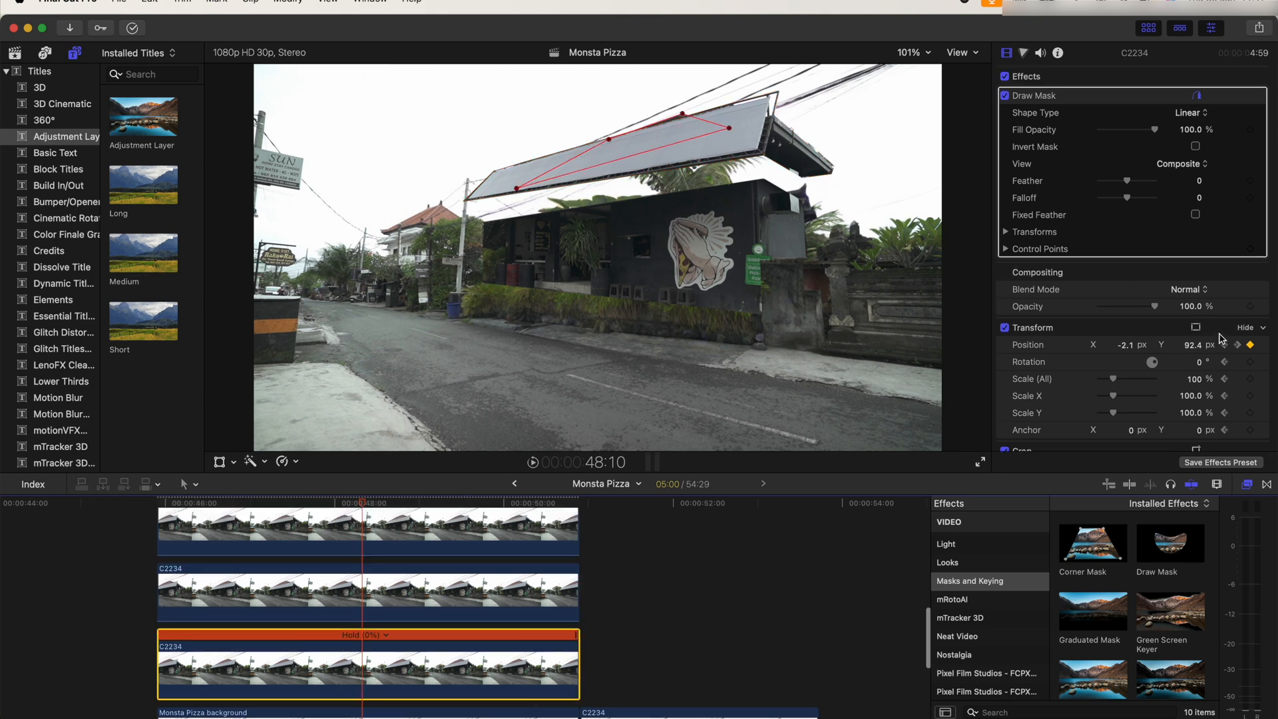
left_click_drag(1202, 345, 1202, 351)
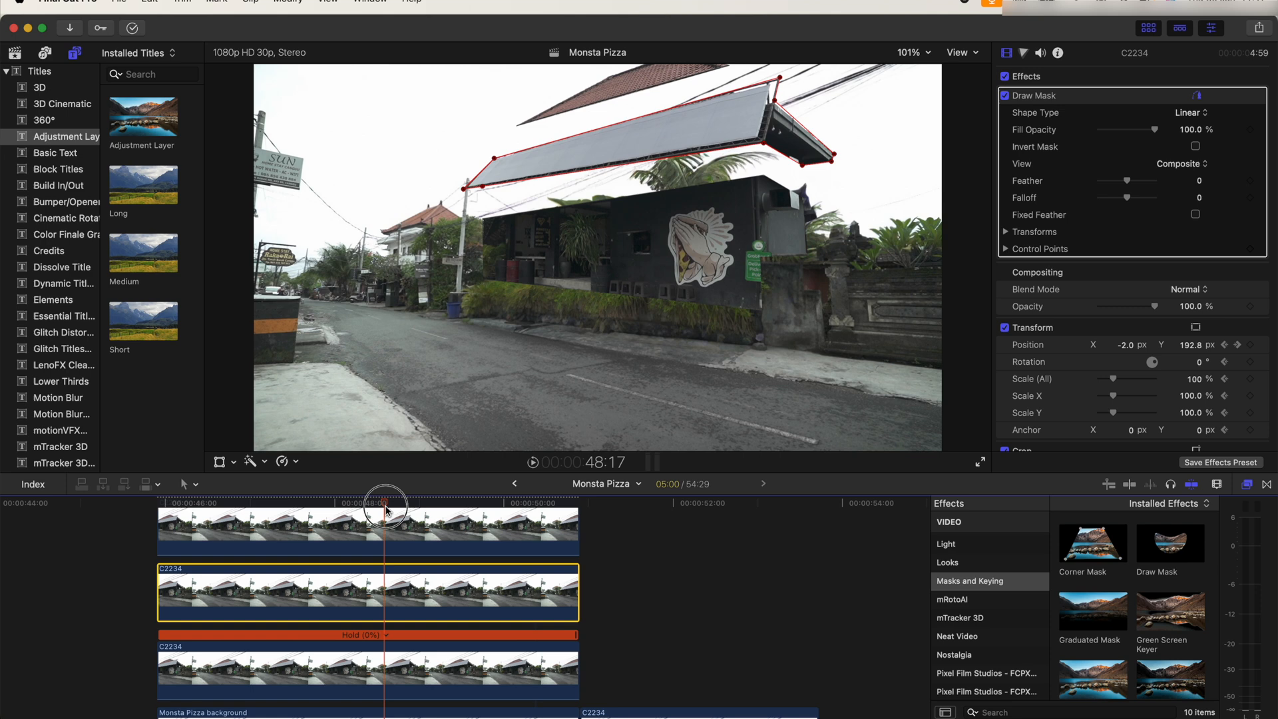
left_click_drag(383, 505, 546, 519)
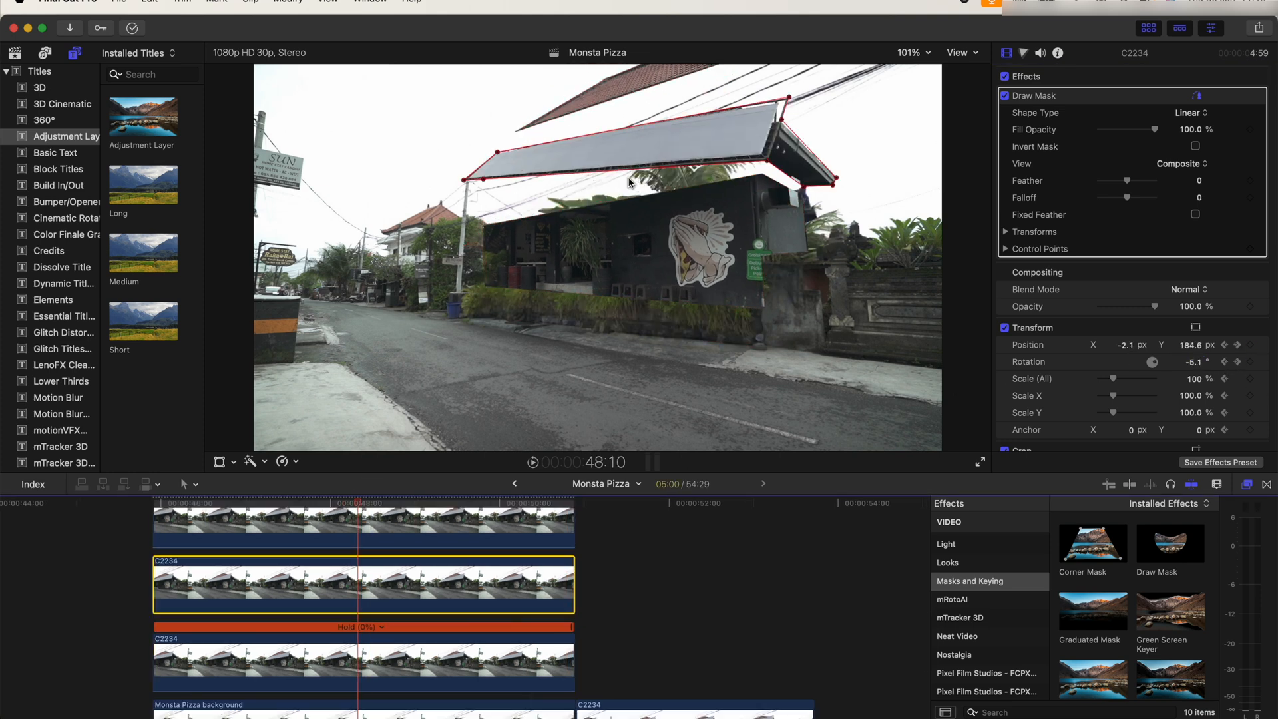
scroll("down", 3)
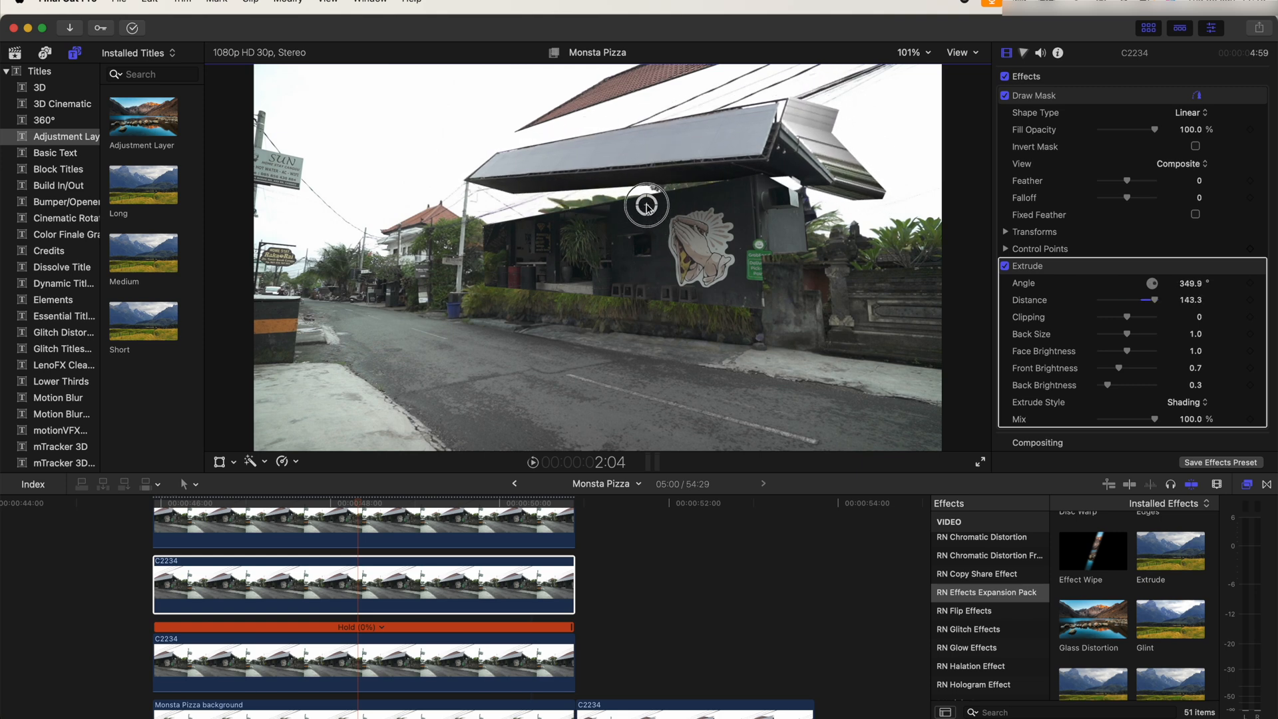
Step: Retune the extrude Angle and Distance and set Extrude Style to Gradient
left_click_drag(1148, 334, 1105, 334)
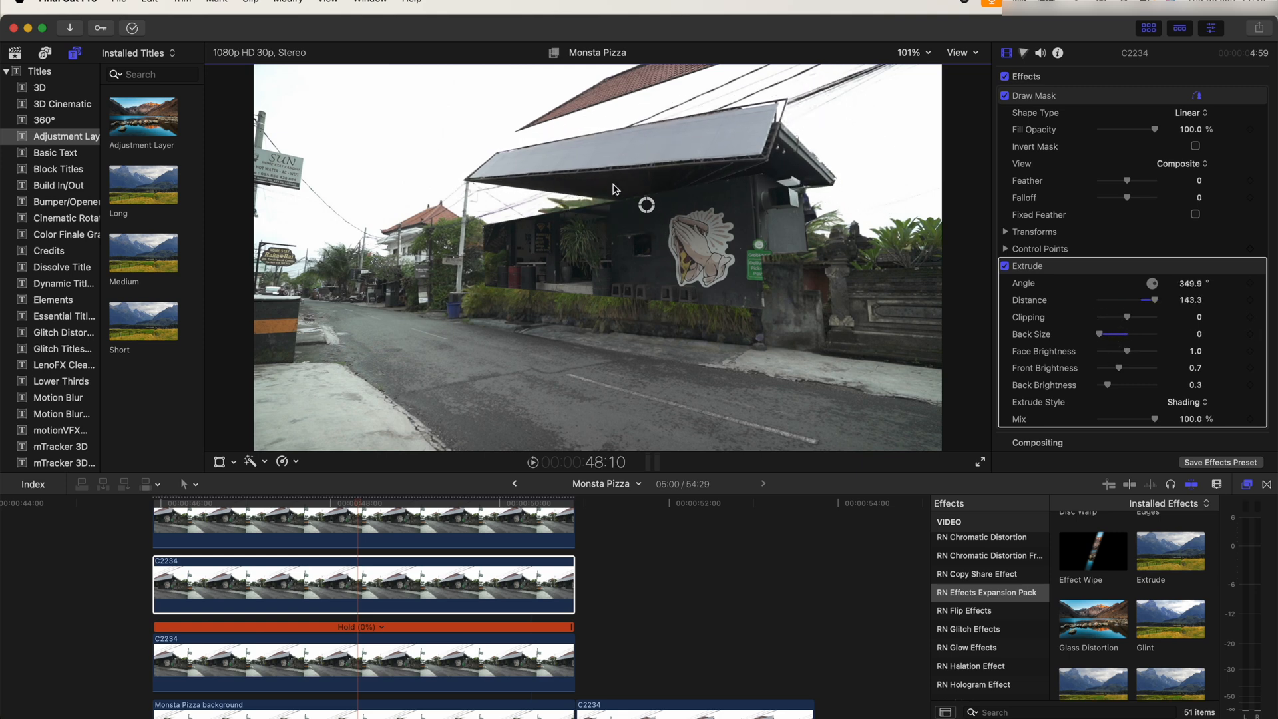
left_click_drag(647, 205, 591, 200)
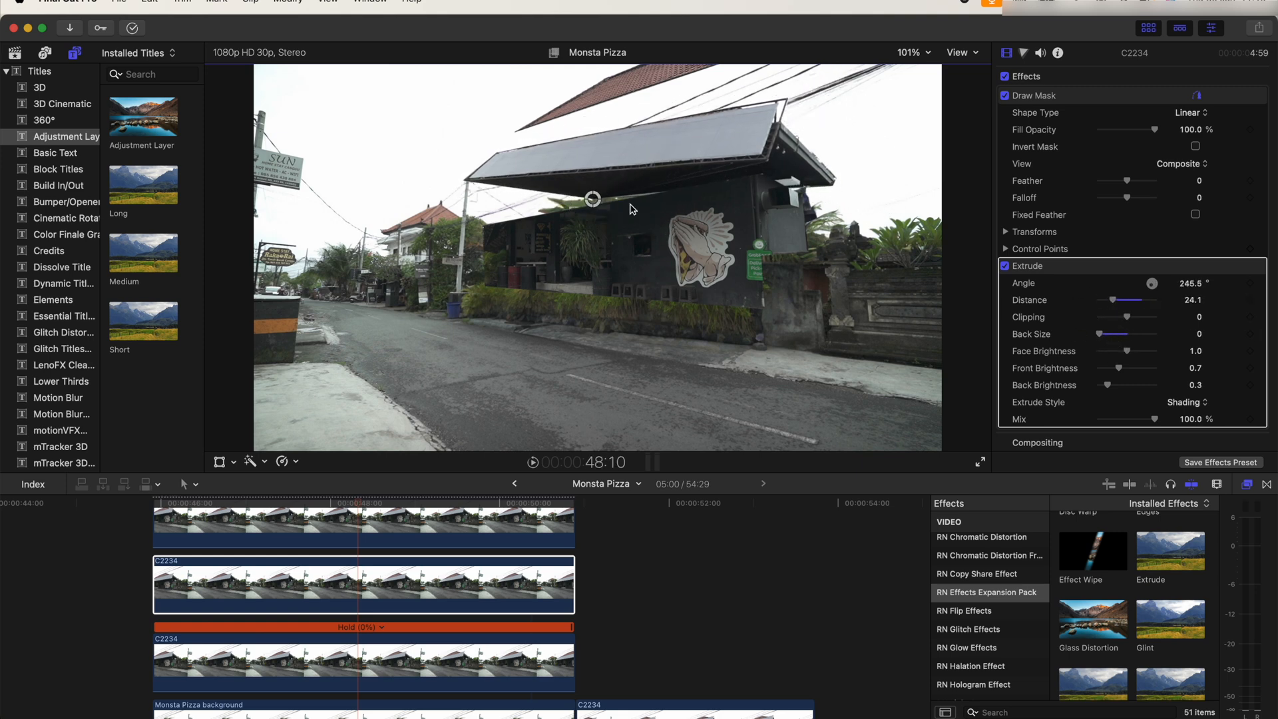
left_click(1186, 401)
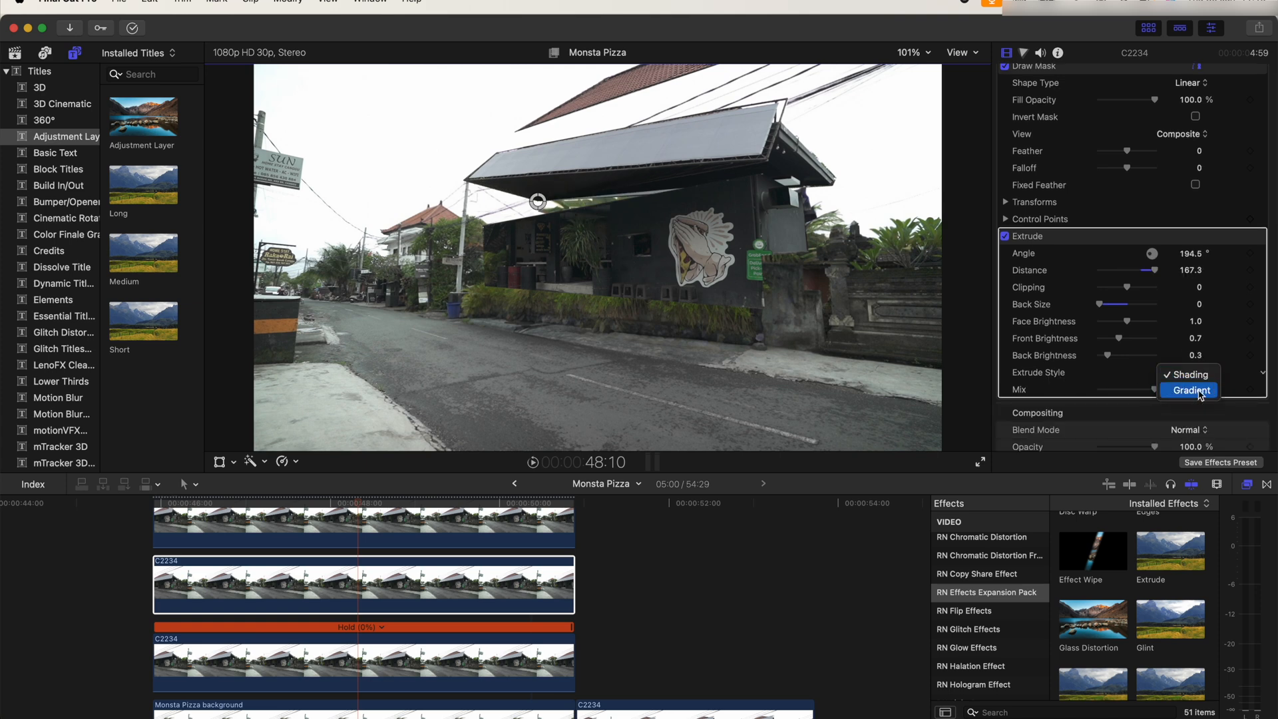
left_click(1187, 389)
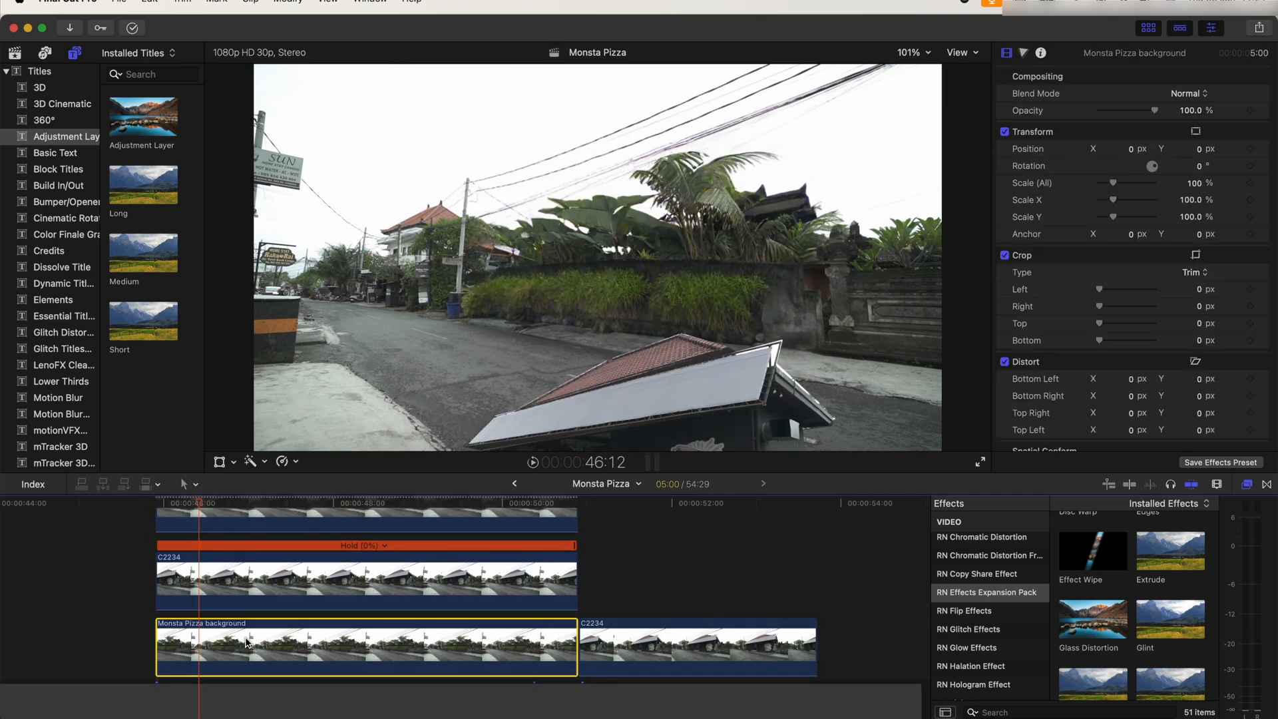
mouse_move(211, 638)
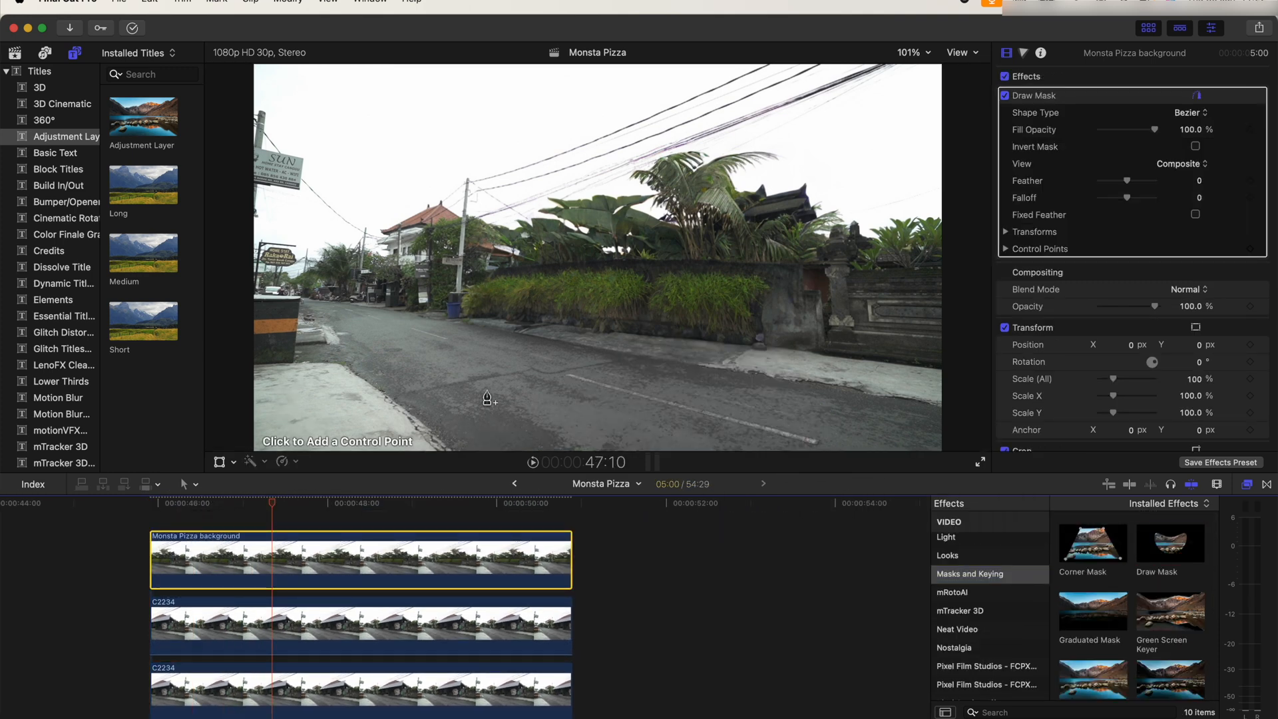
Step: Trace Bezier mask points on the background plate along the wall base
left_click(850, 358)
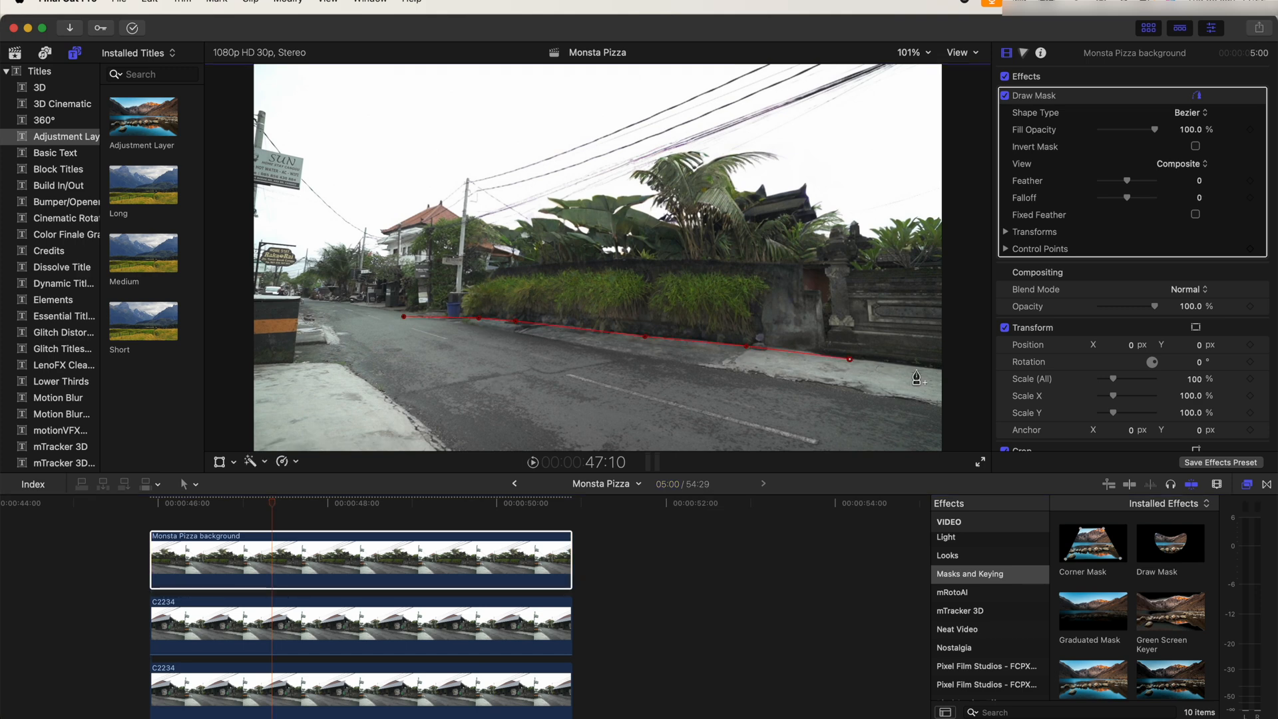
left_click_drag(1132, 180, 1150, 180)
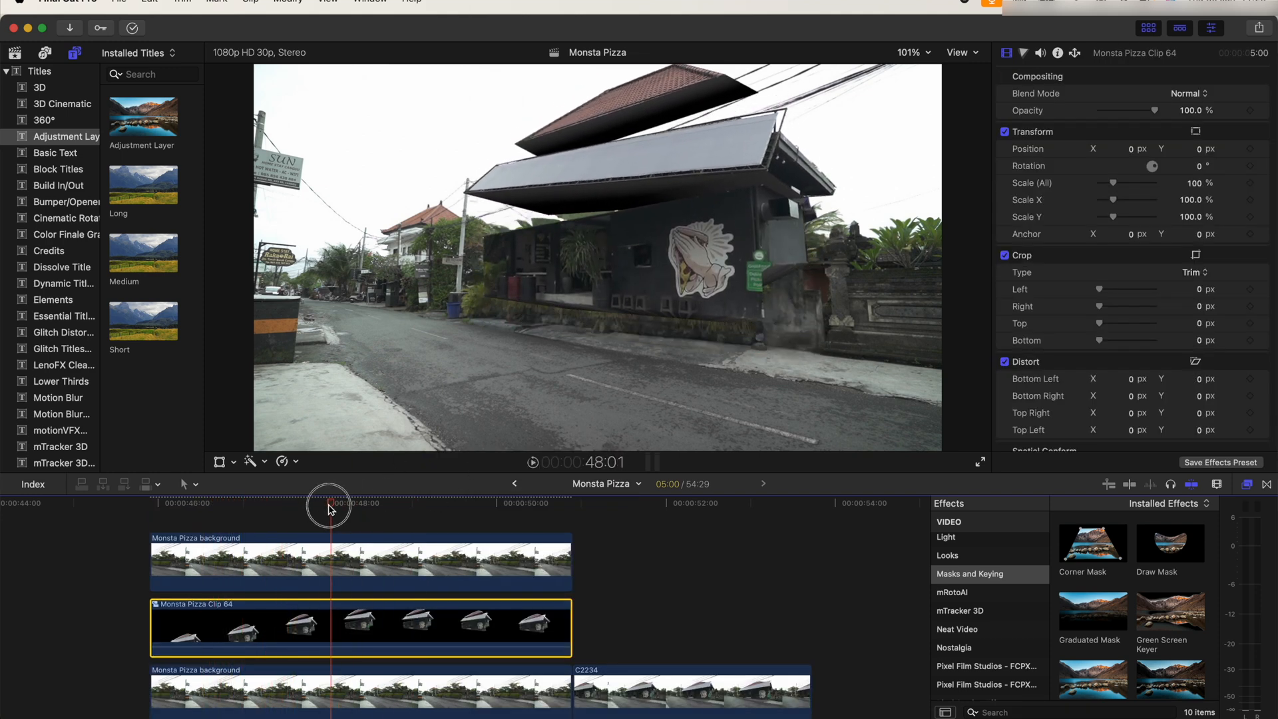
Step: Preview the building's rise and place the ground debris clip above the building layers
left_click_drag(329, 504, 356, 510)
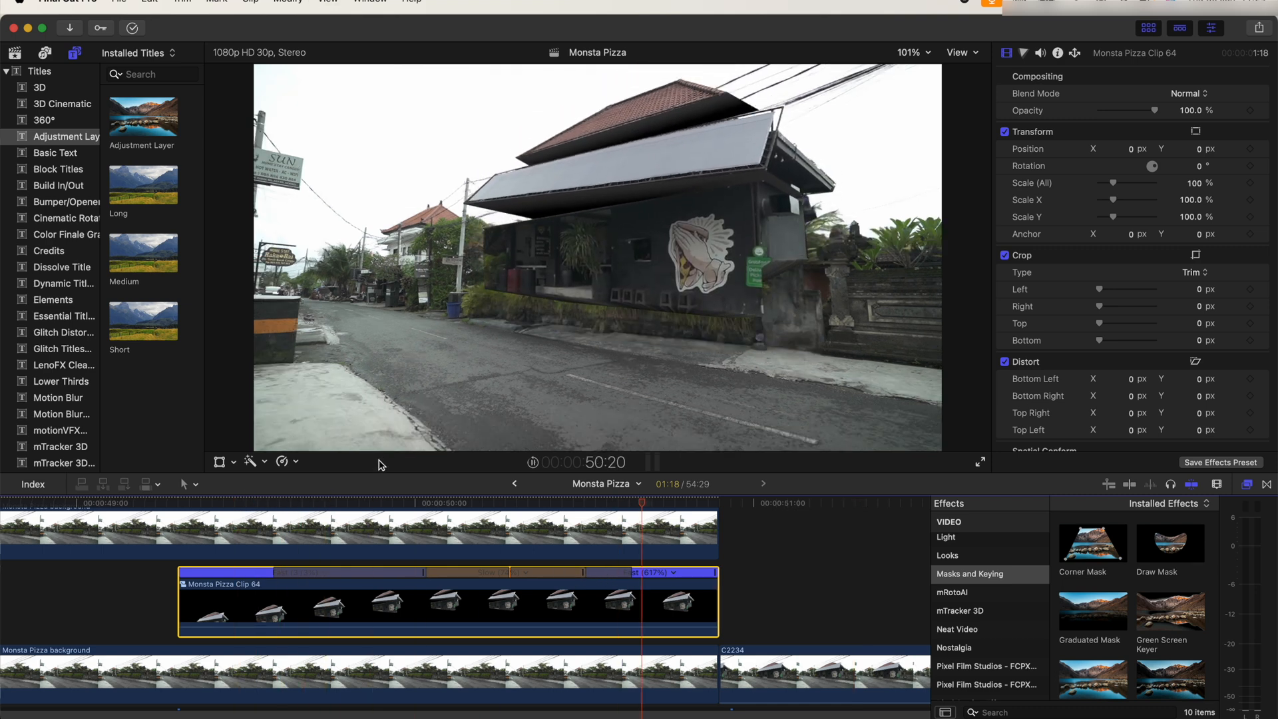
left_click_drag(155, 163, 179, 593)
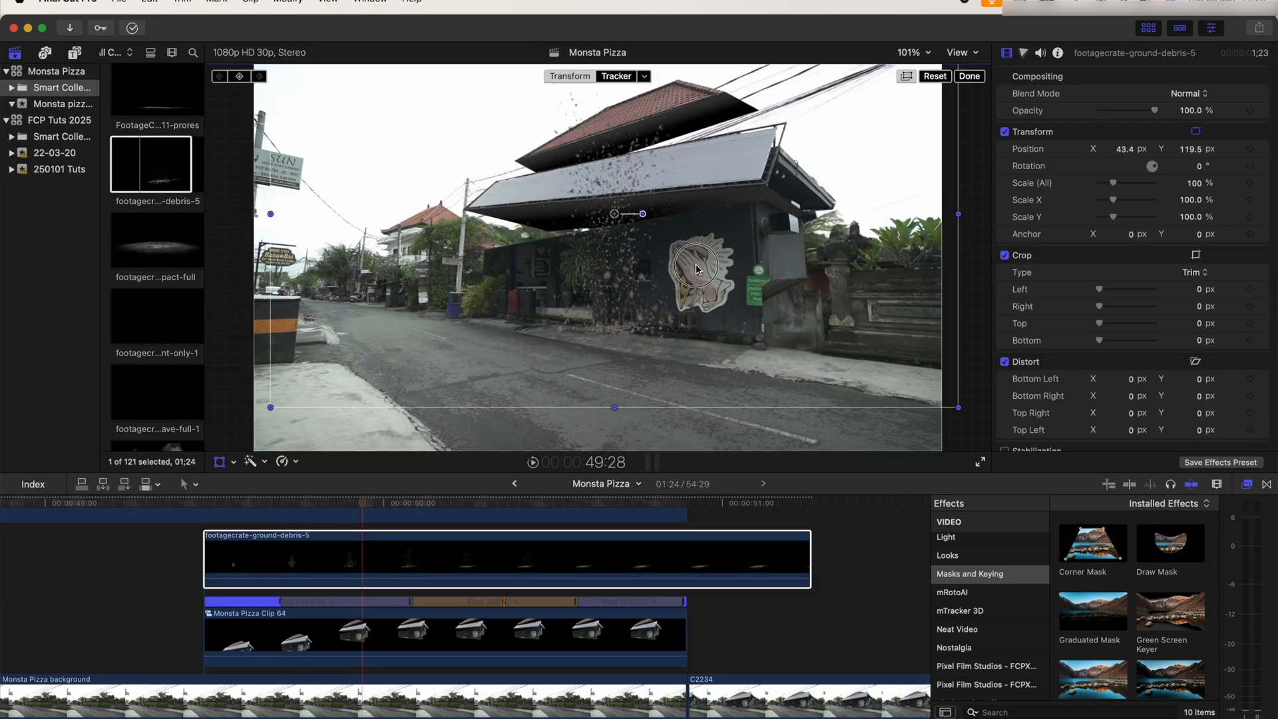
Step: Reposition the debris clip and add the dust explosion clip at Fast 195%
left_click(150, 178)
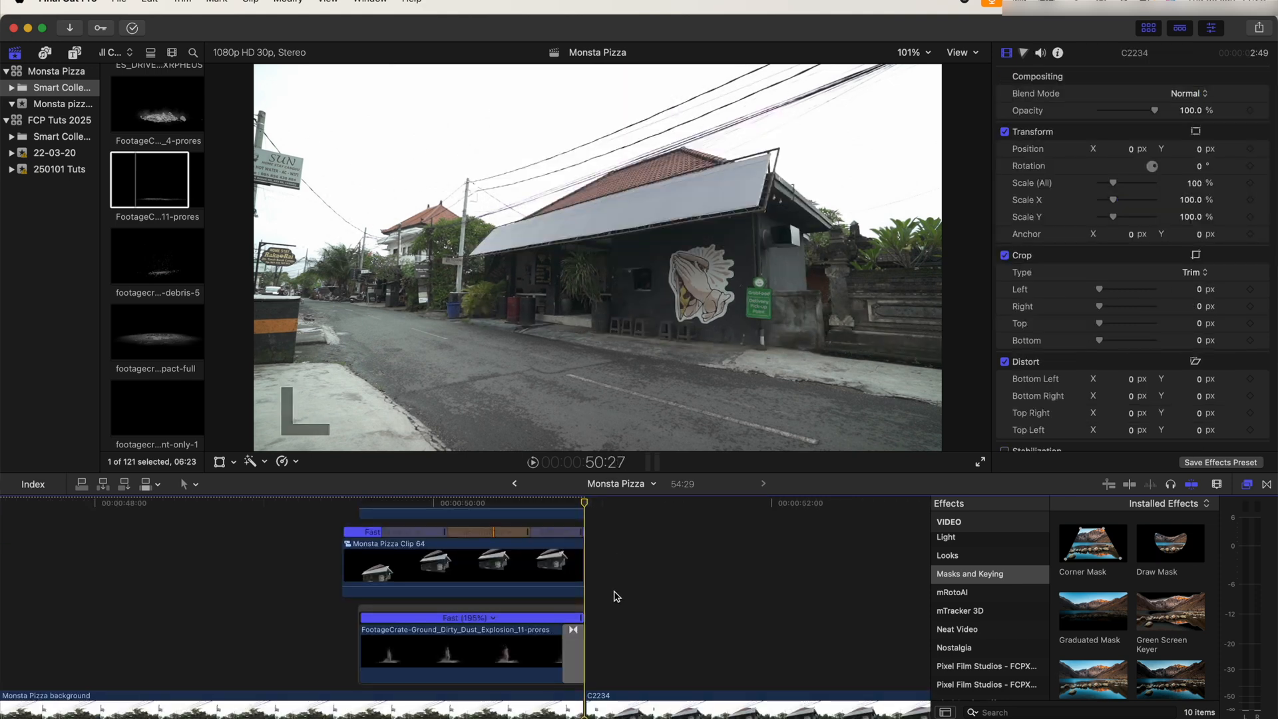
mouse_move(601, 135)
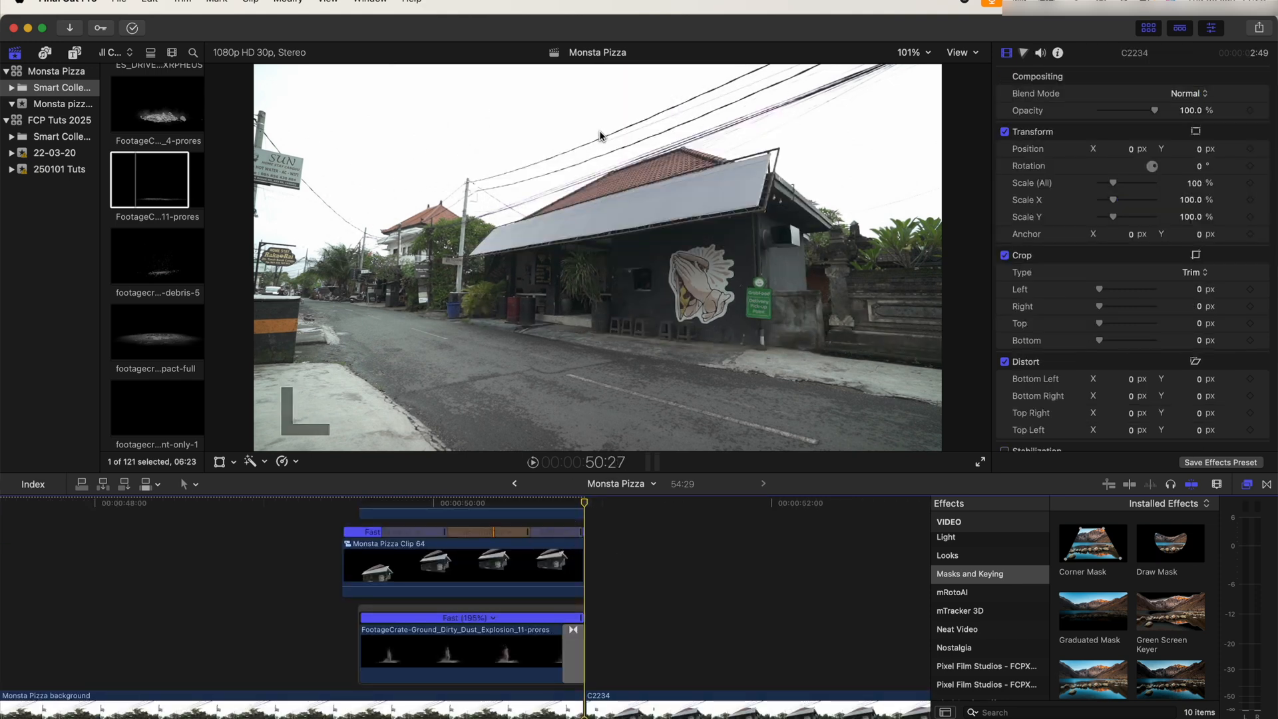
mouse_move(570, 623)
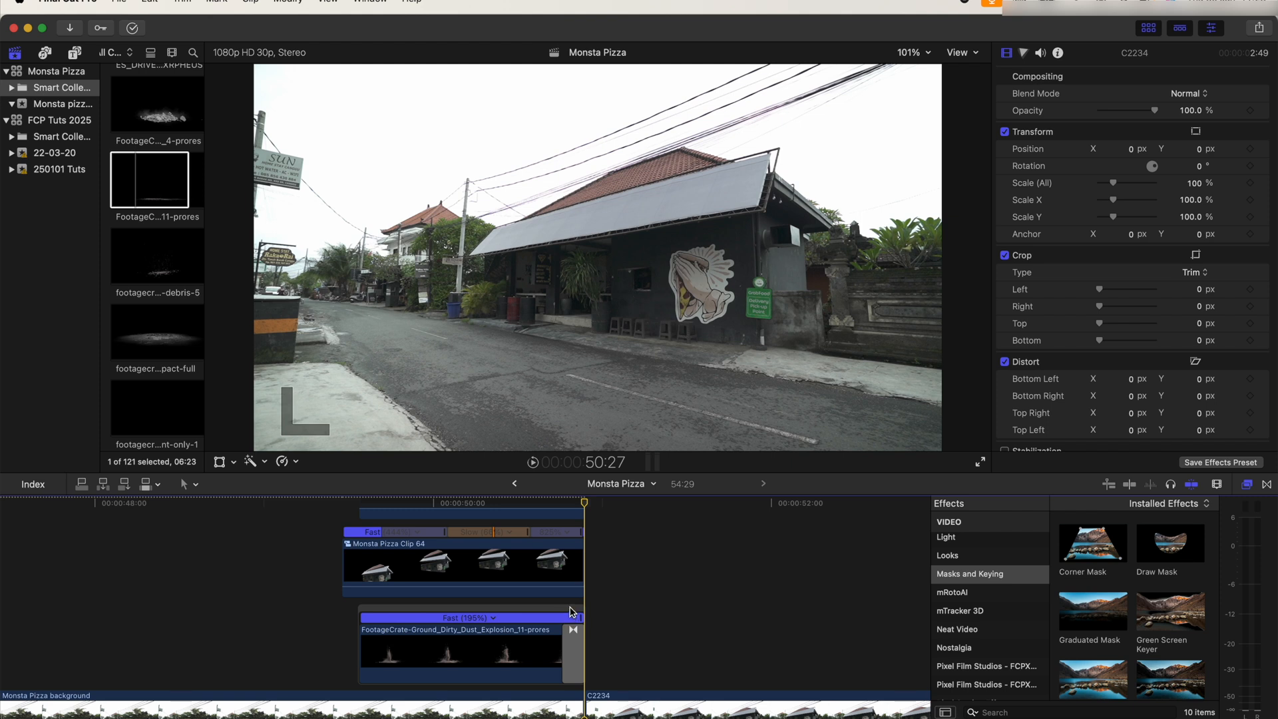
left_click(45, 51)
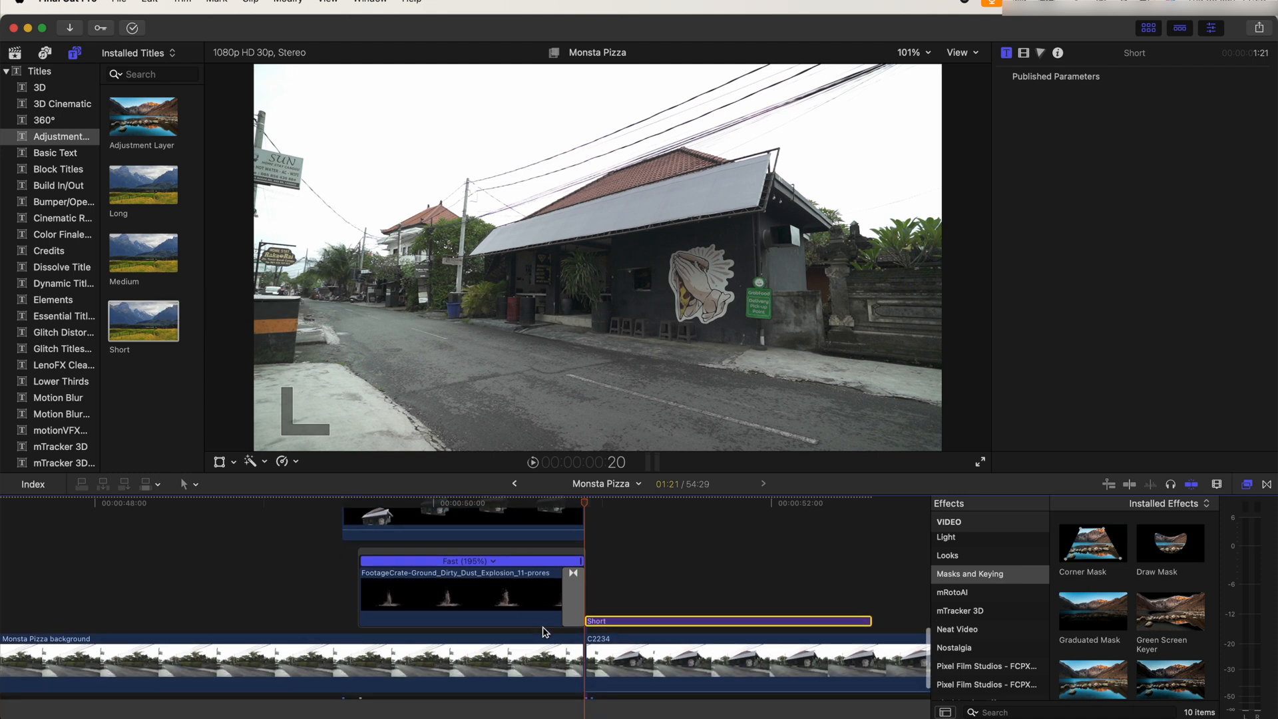
mouse_move(595, 633)
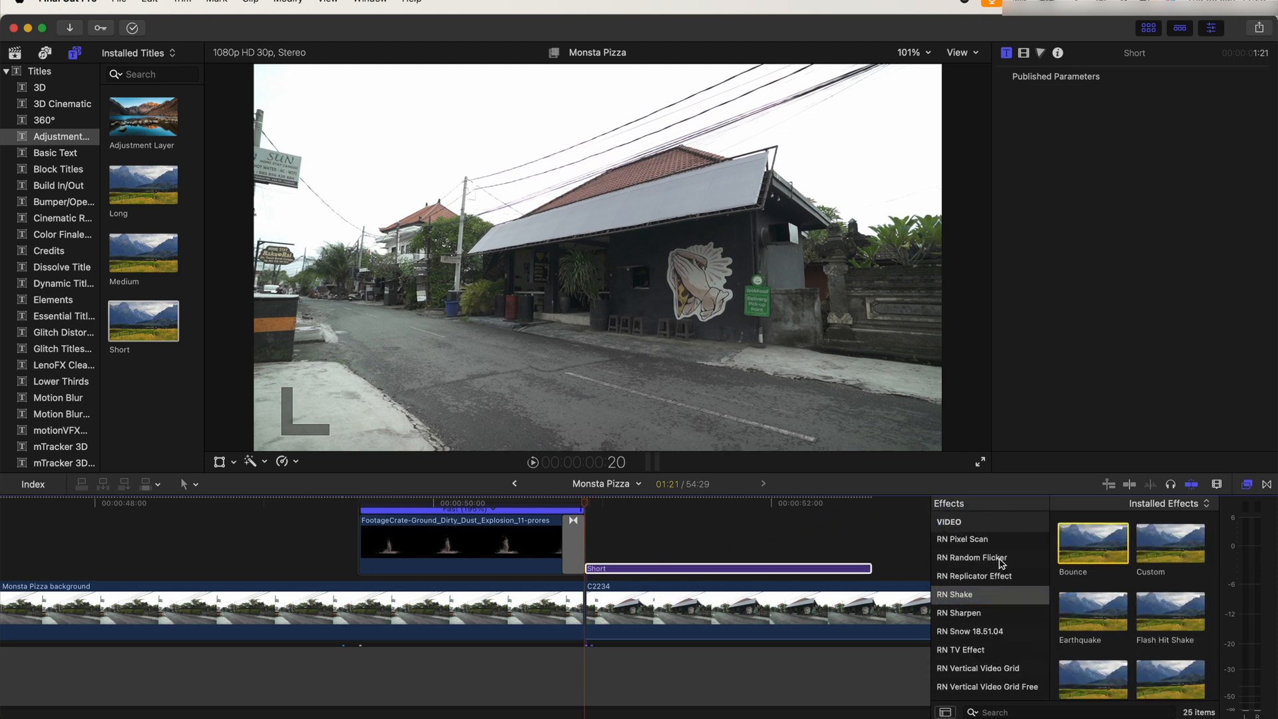
mouse_move(1013, 601)
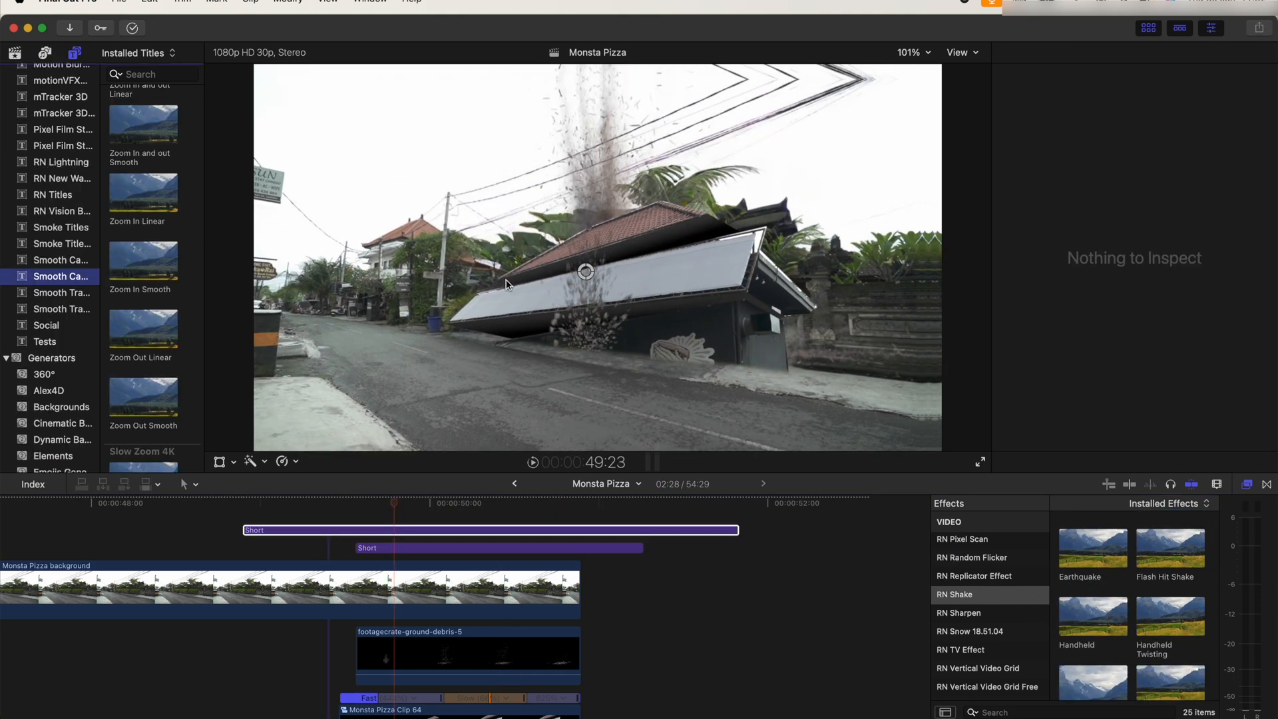
scroll("down", 3)
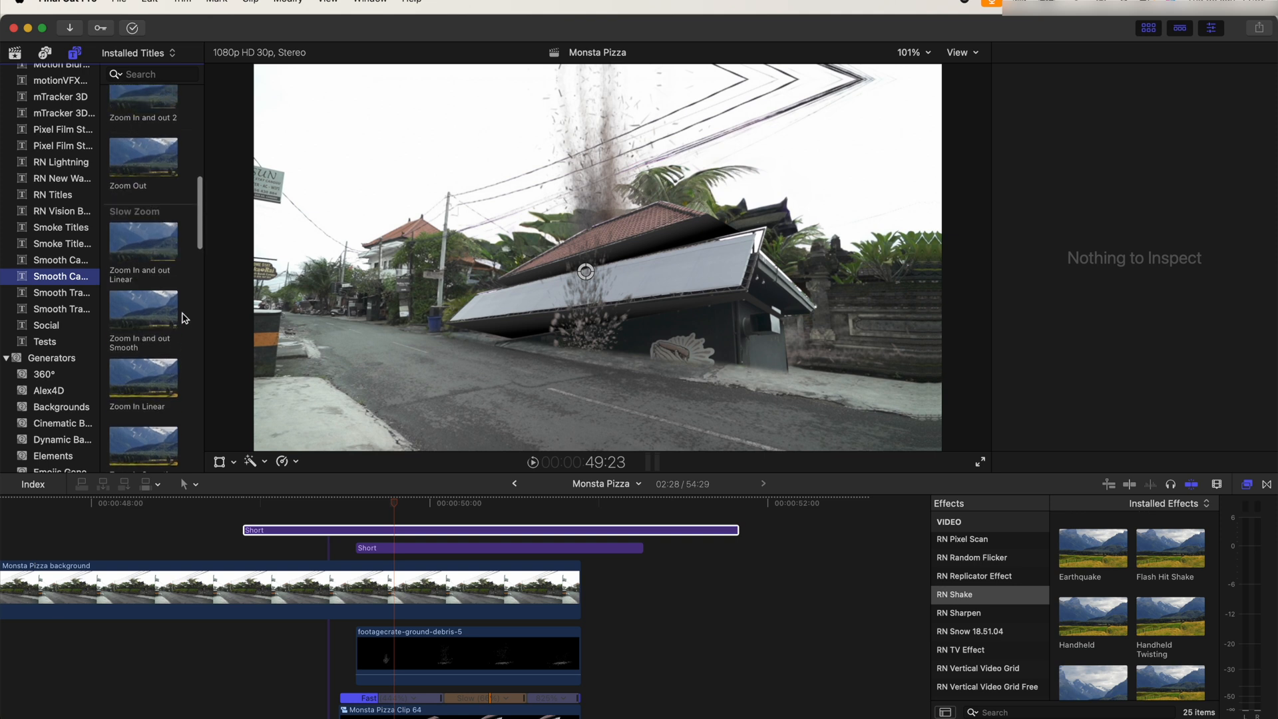
scroll("down", 3)
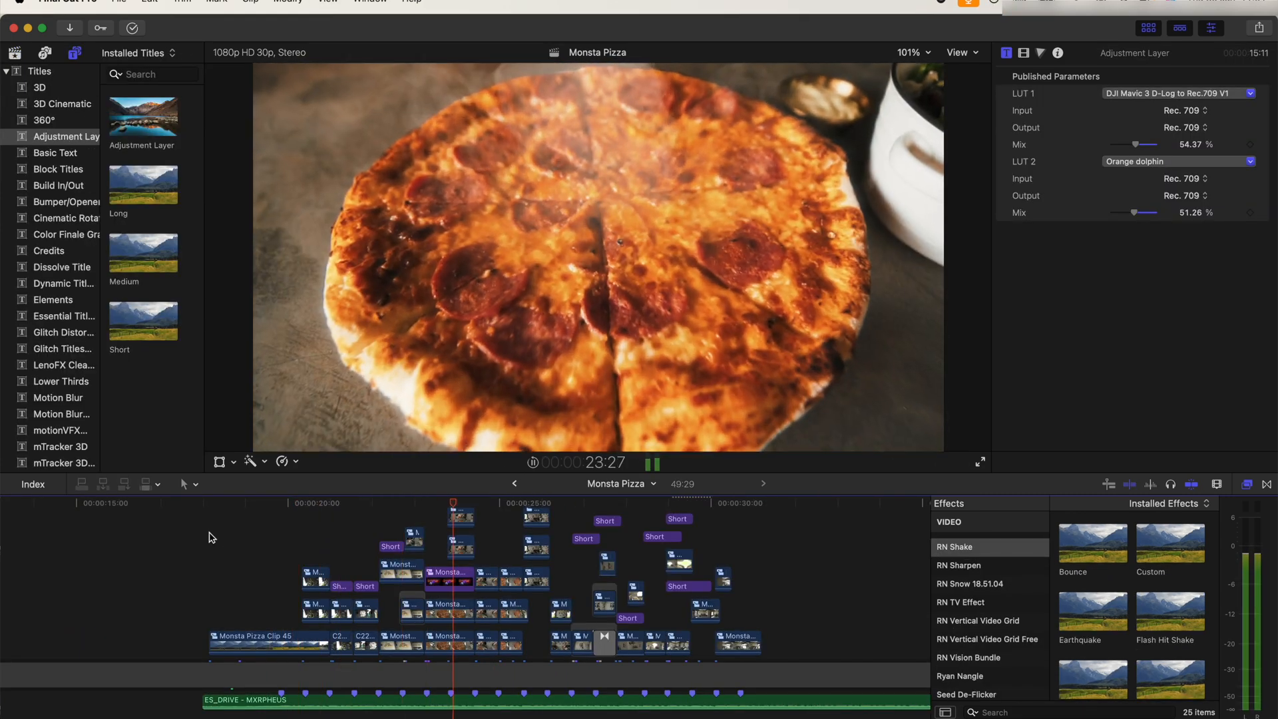
Step: Play back the earlier pizza-eating section of the Monsta Pizza project
left_click(530, 503)
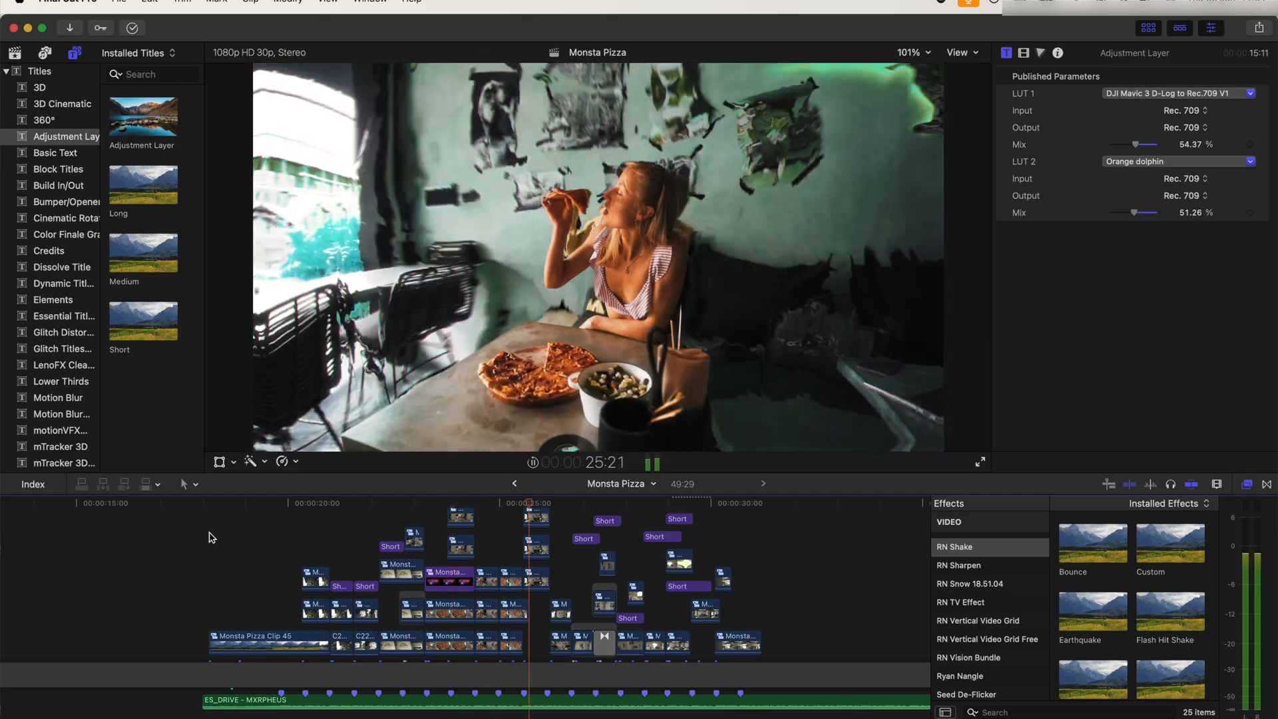